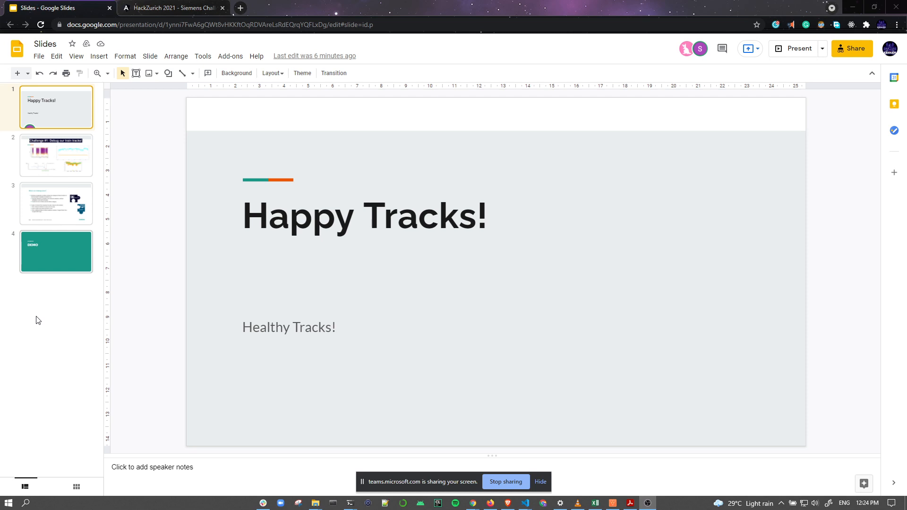
mouse_move(50, 193)
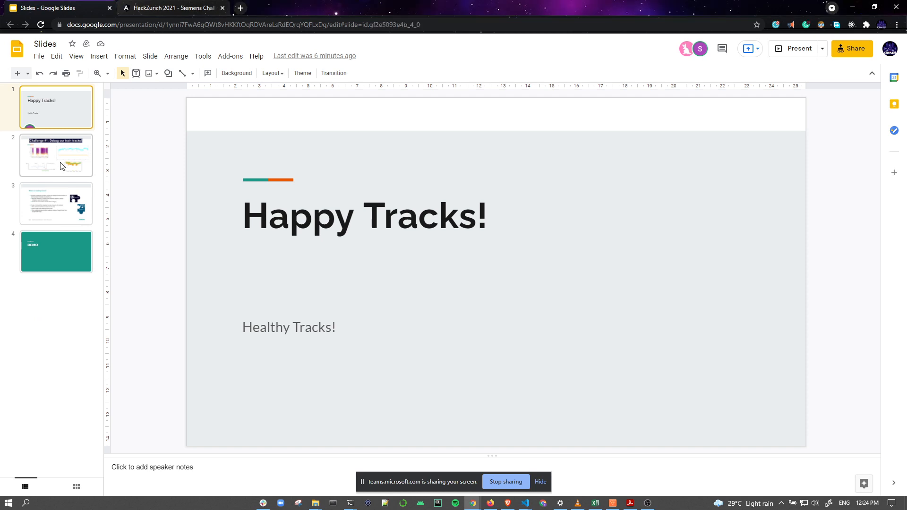
Show the 'Challenge #1: Debug our train tracks!' slide, then move to 'What is our challenge about?'
click(55, 154)
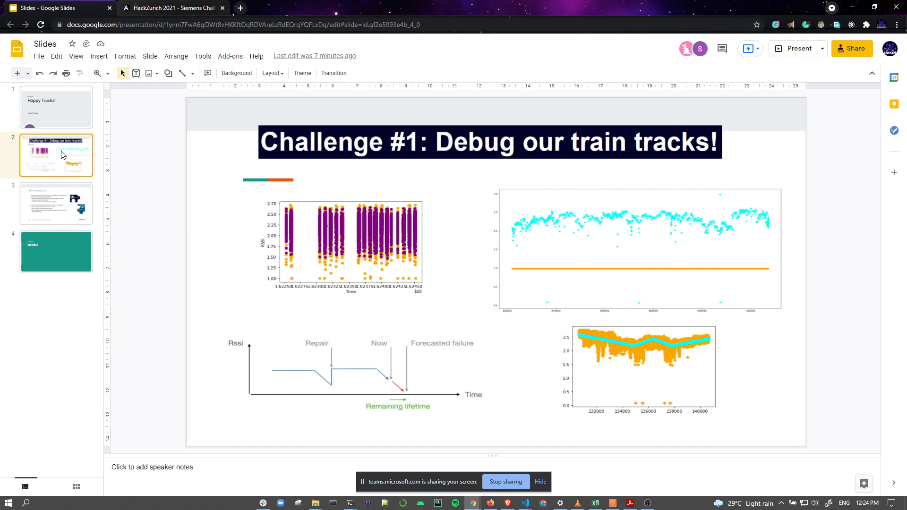
mouse_move(30, 237)
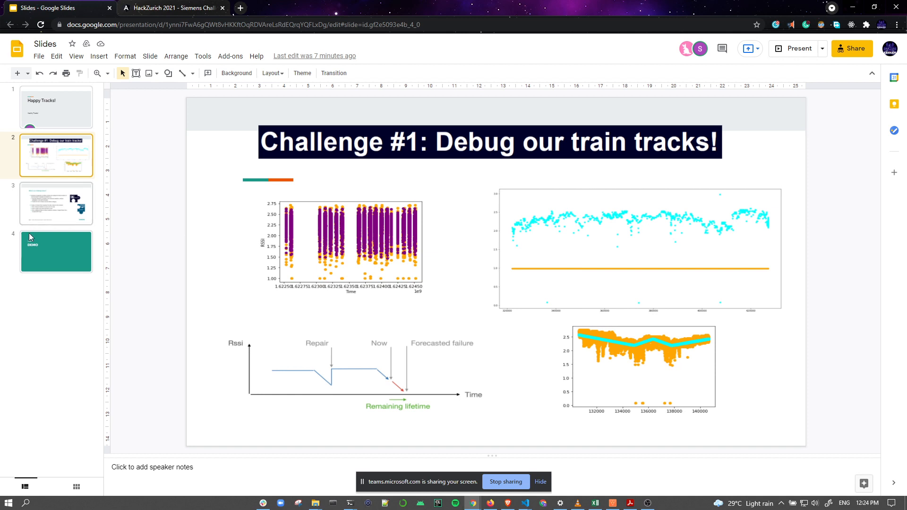
click(56, 204)
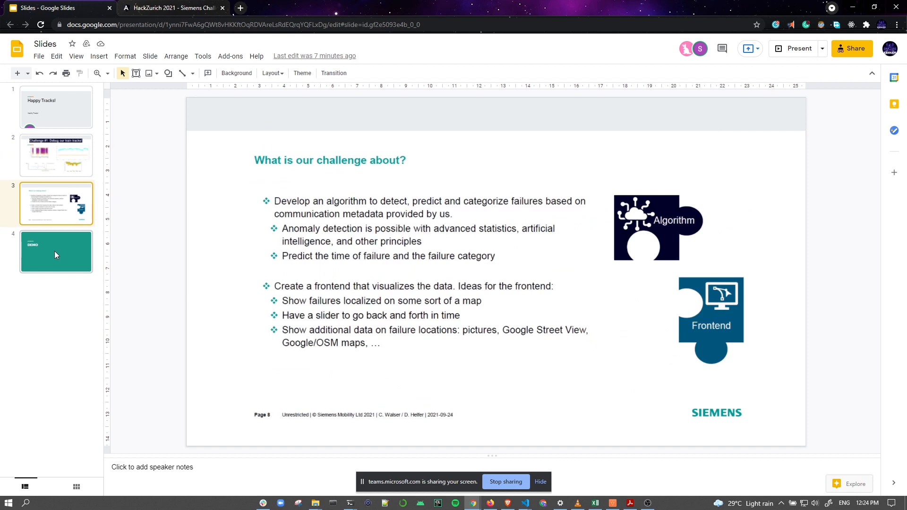
Advance to the final teal 'DEMO' title slide
click(56, 252)
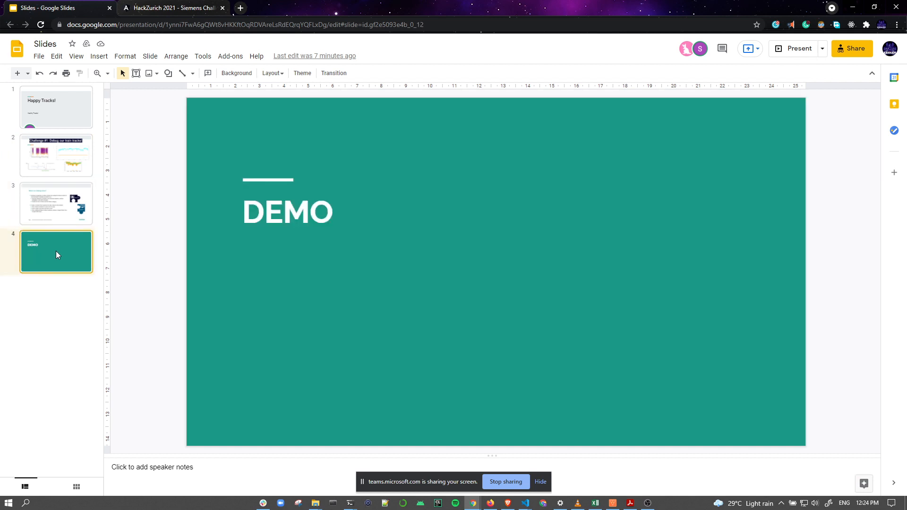
Switch to the hz21sc.herokuapp.com track map, zoom near Leimbach and show segment 380's one-day failure forecast
click(174, 7)
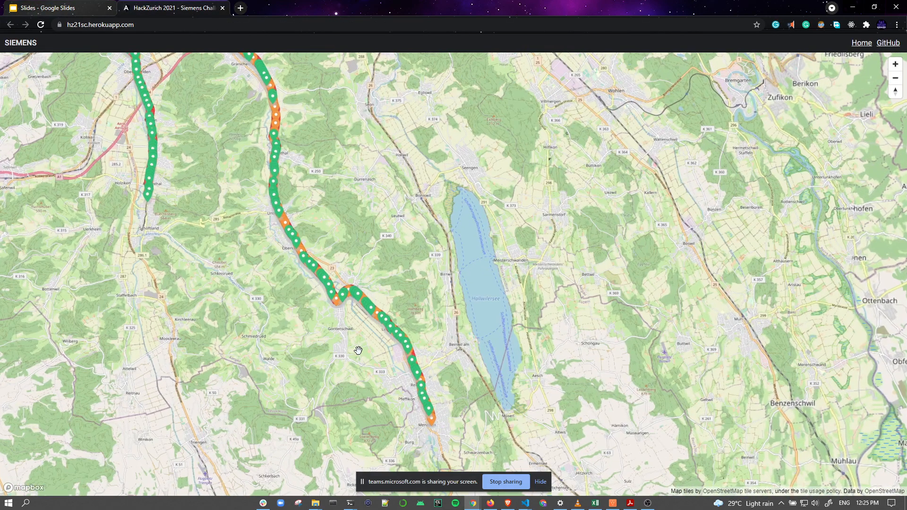
scroll(up, 3)
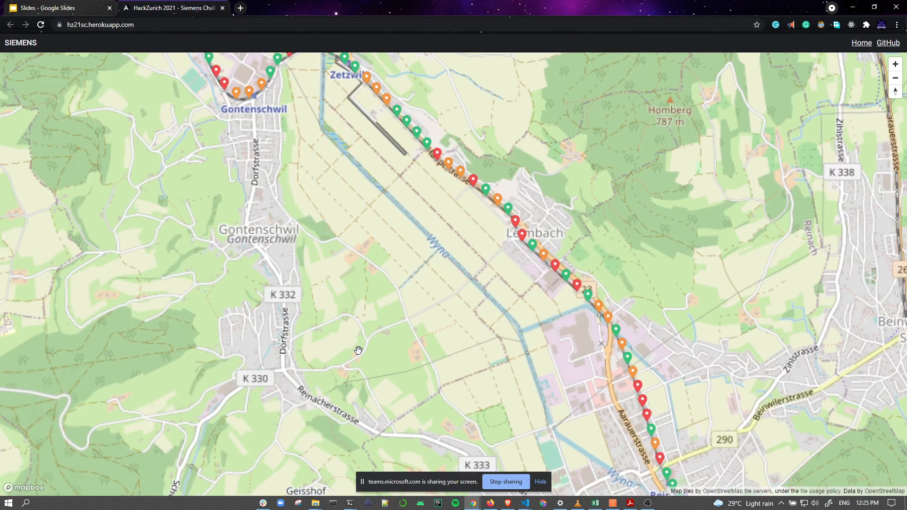
scroll(down, 3)
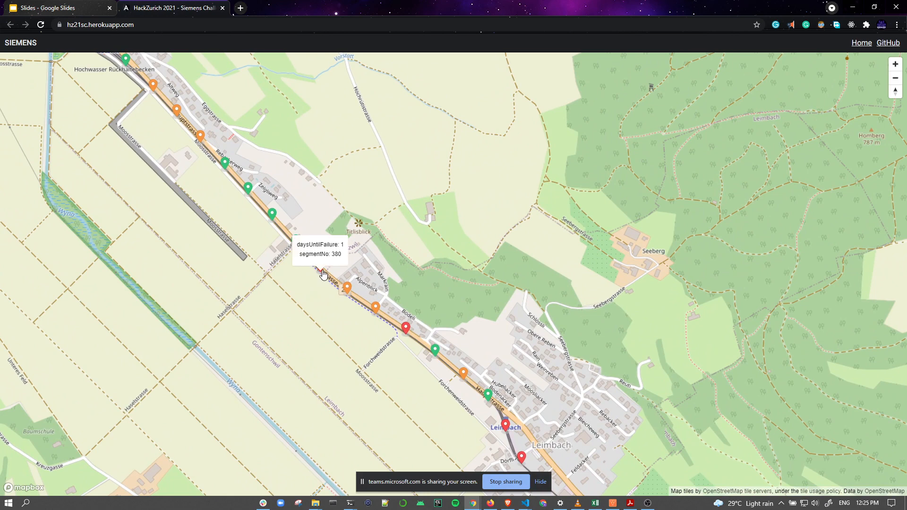
click(324, 273)
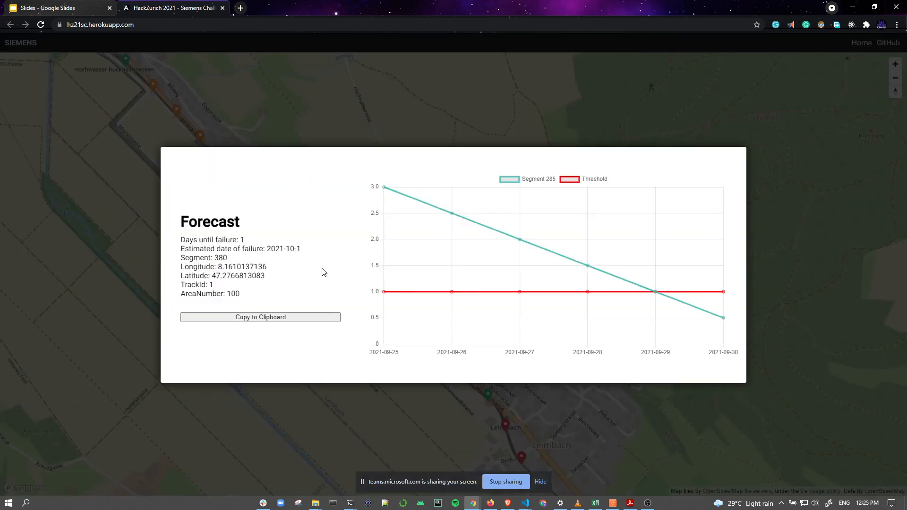
mouse_move(375, 264)
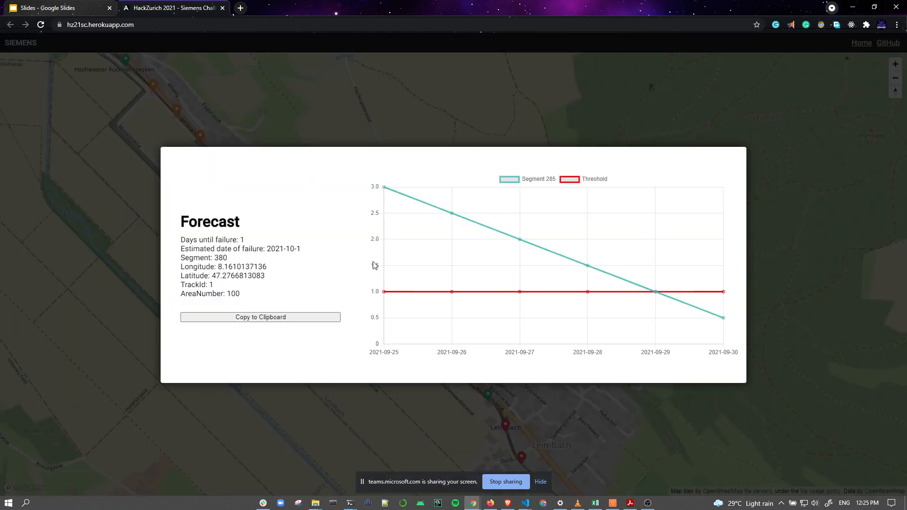